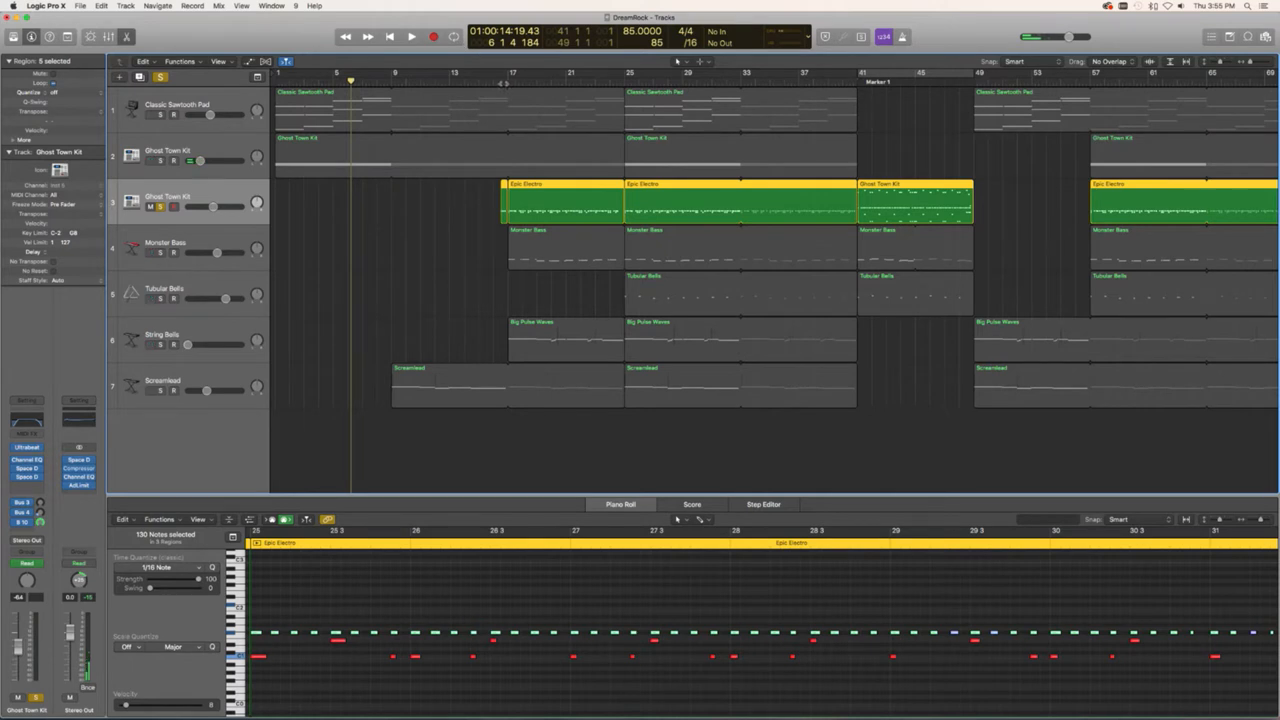
# Start playback from the beginning of the selected green drum regions
pyautogui.click(412, 36)
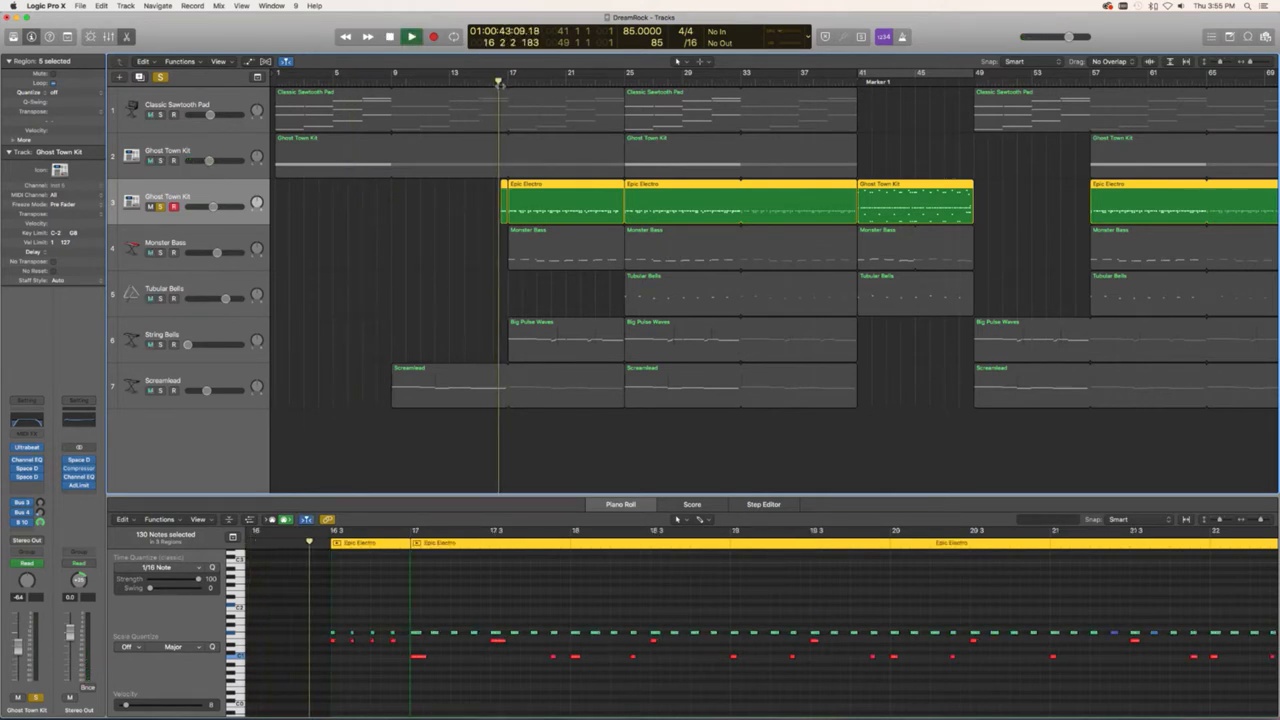